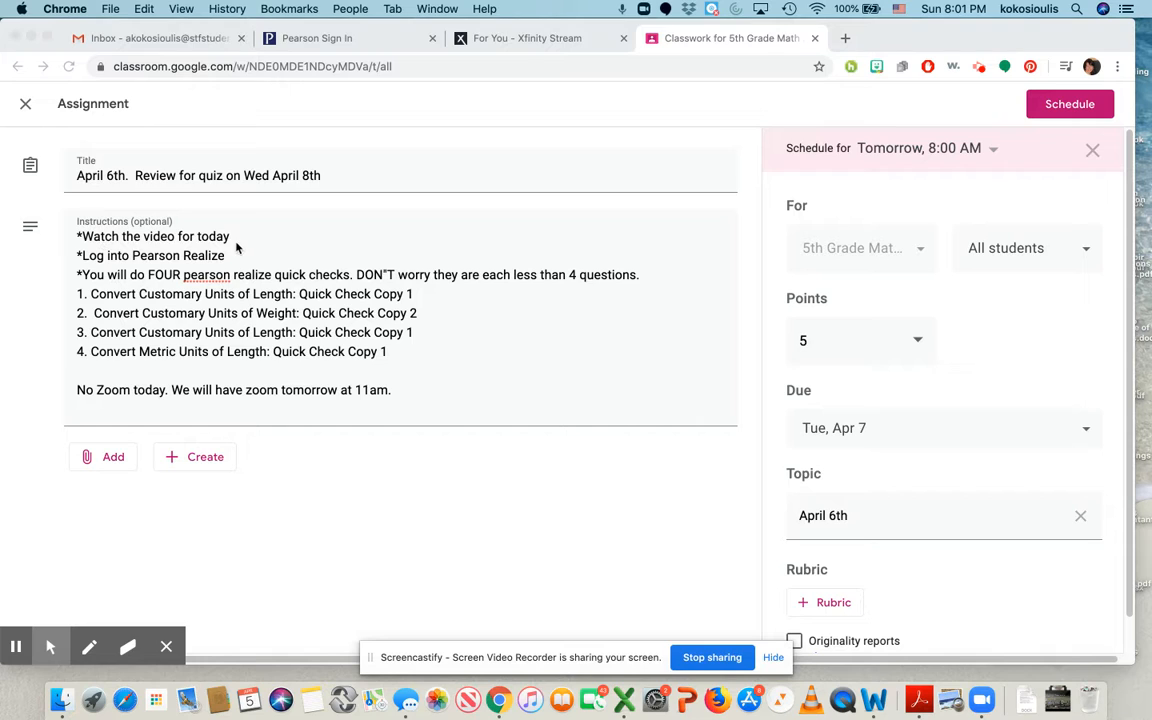
mouse_move(158, 284)
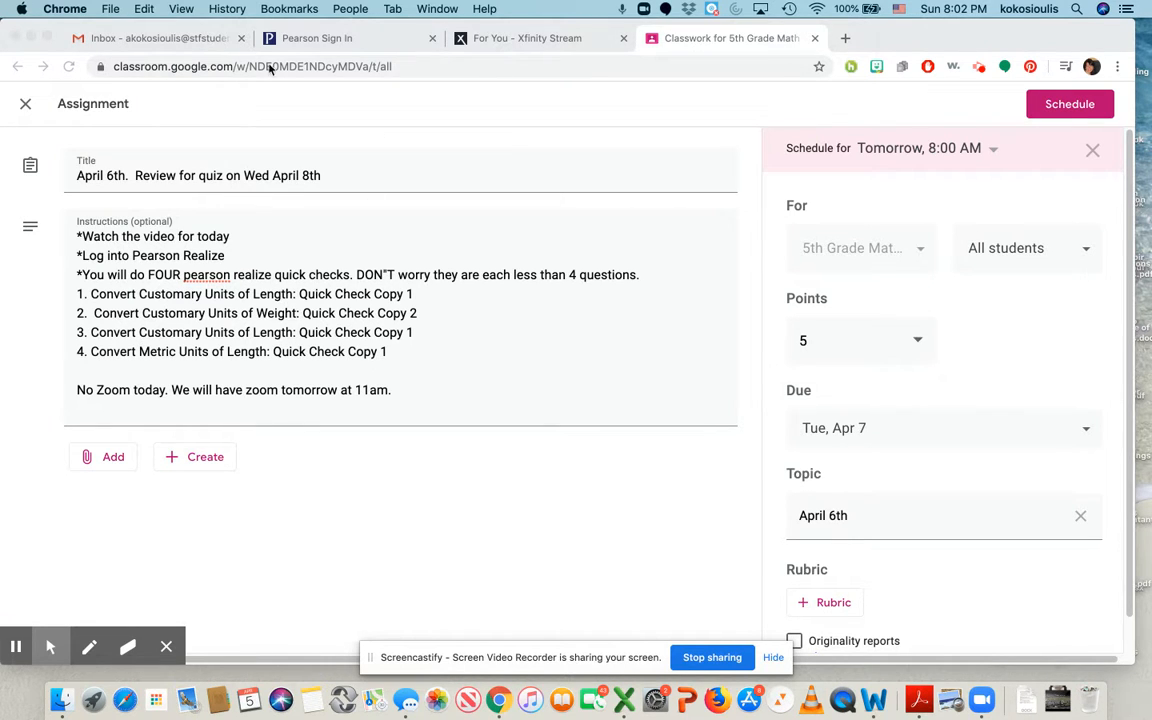
- Switch to the Pearson Sign In browser tab after reviewing the April 6th assignment
left_click(316, 38)
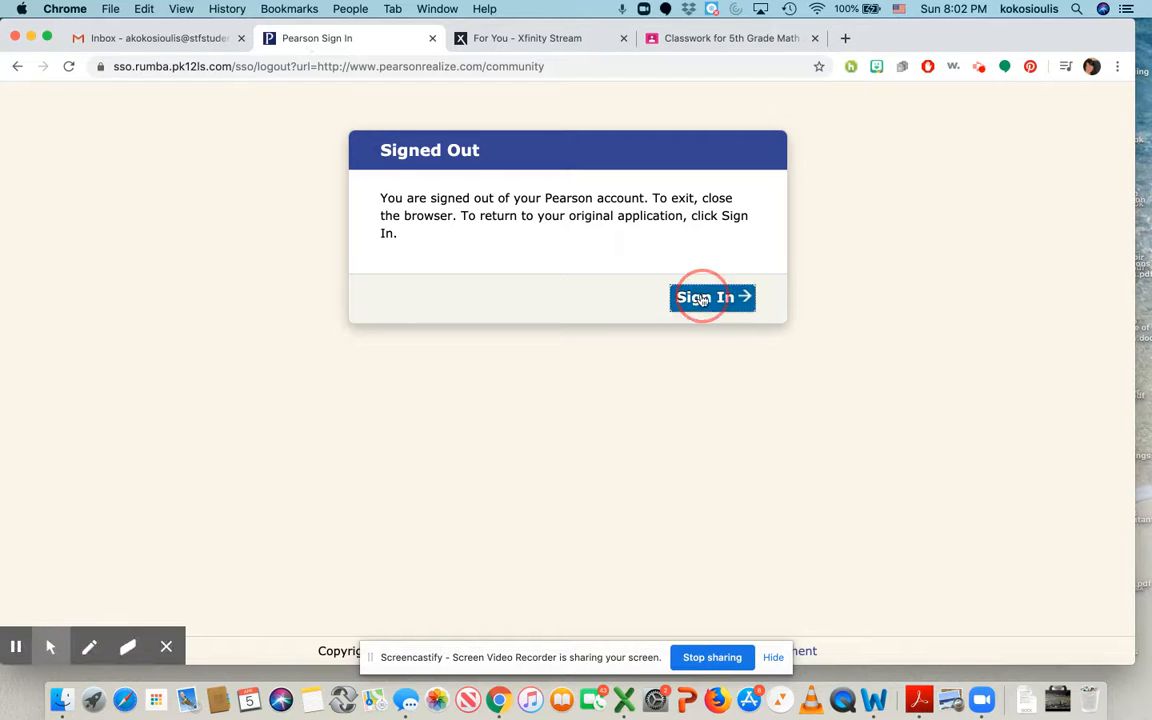
- Sign in to the Pearson account to reach the enVisionmath2.0 Grade 5 table of contents
left_click(712, 296)
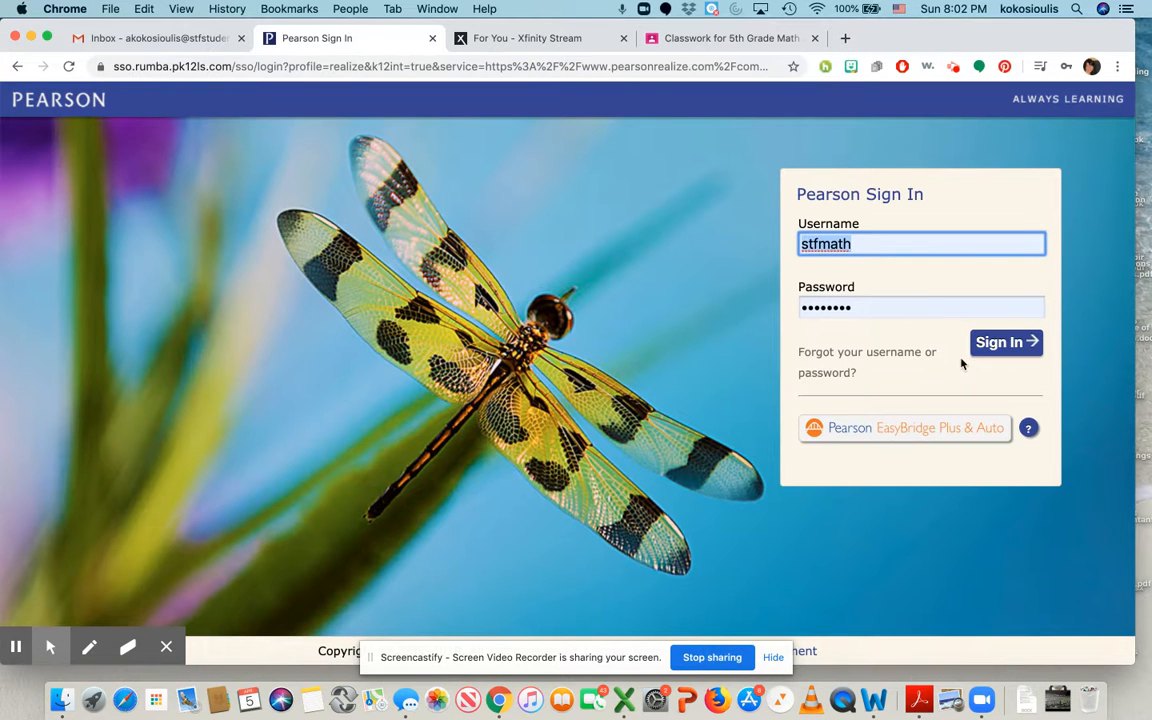
left_click(1006, 342)
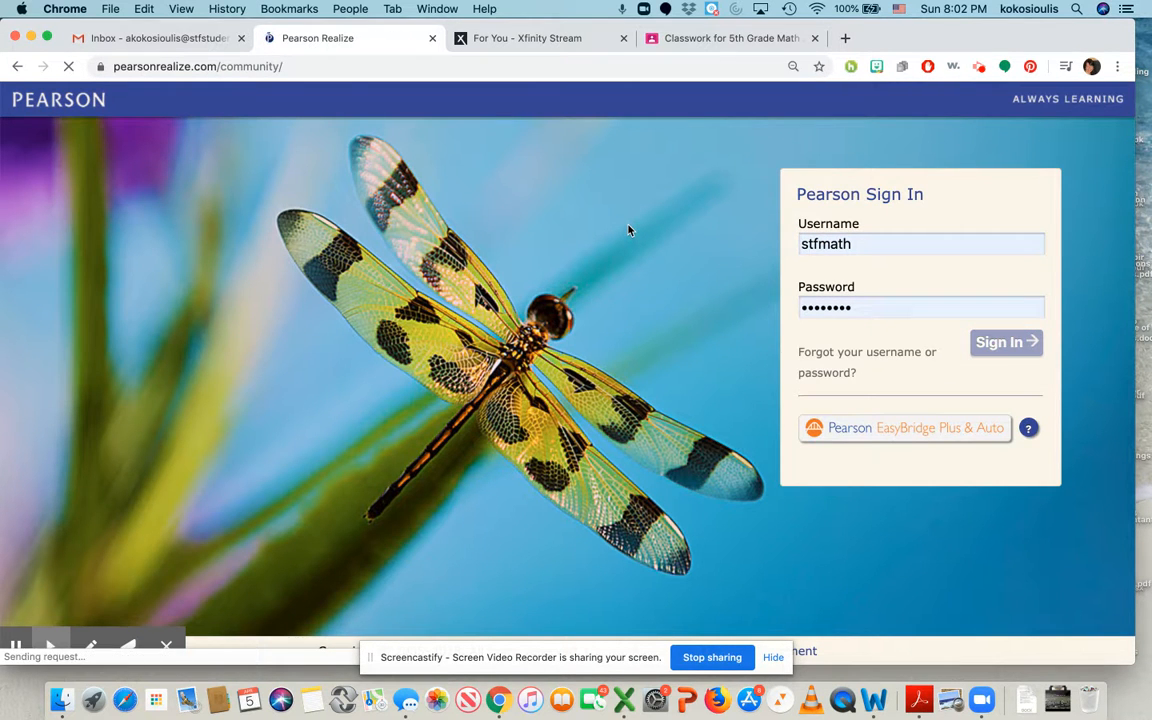
left_click(1006, 342)
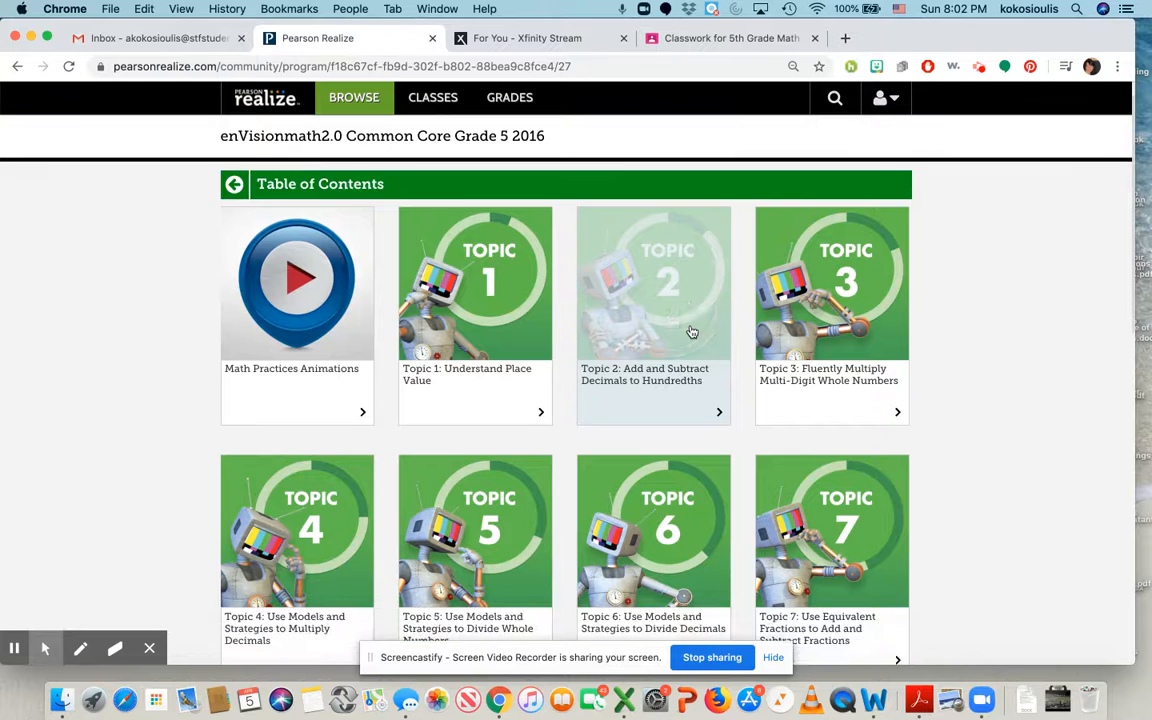
- Navigate into Topic 11: Convert Measurements and Lesson 11-3: Convert Customary Units of Weight
scroll("down", 3)
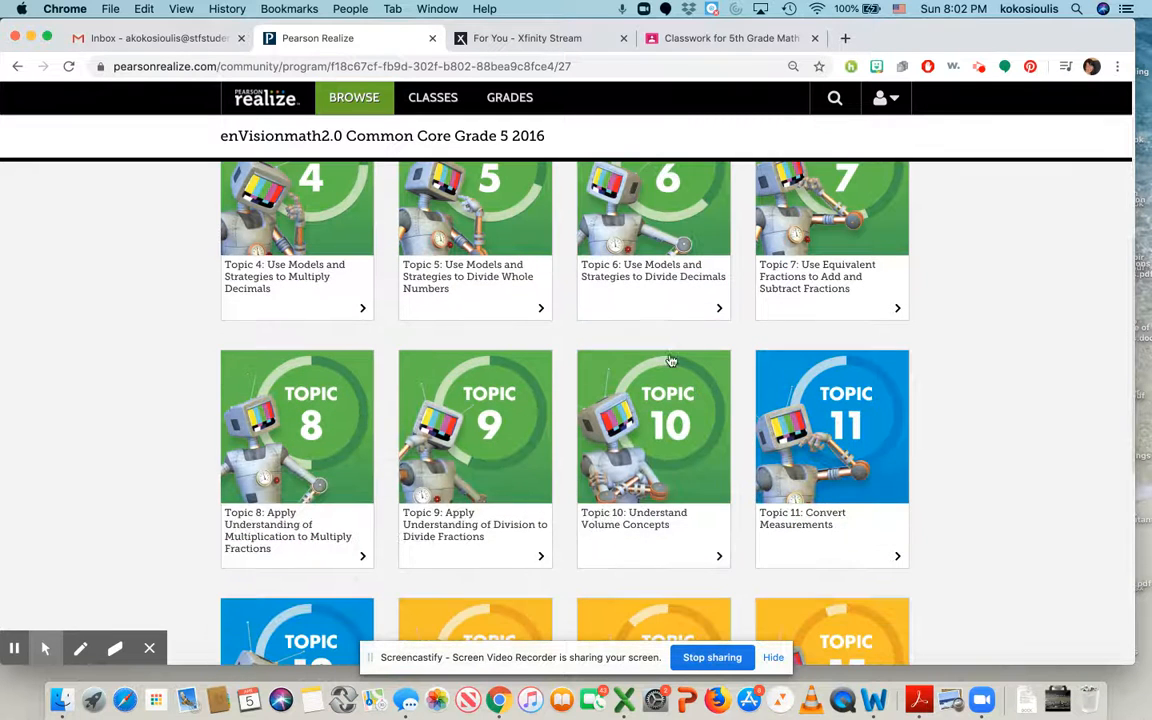
left_click(832, 426)
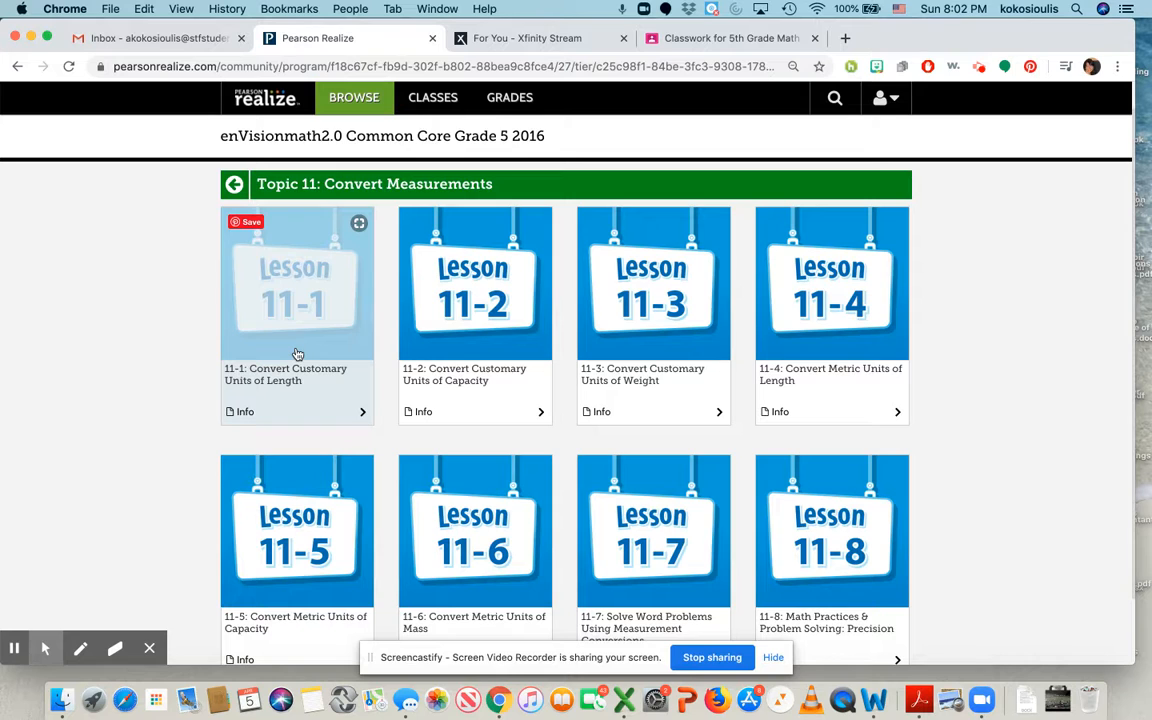
mouse_move(472, 280)
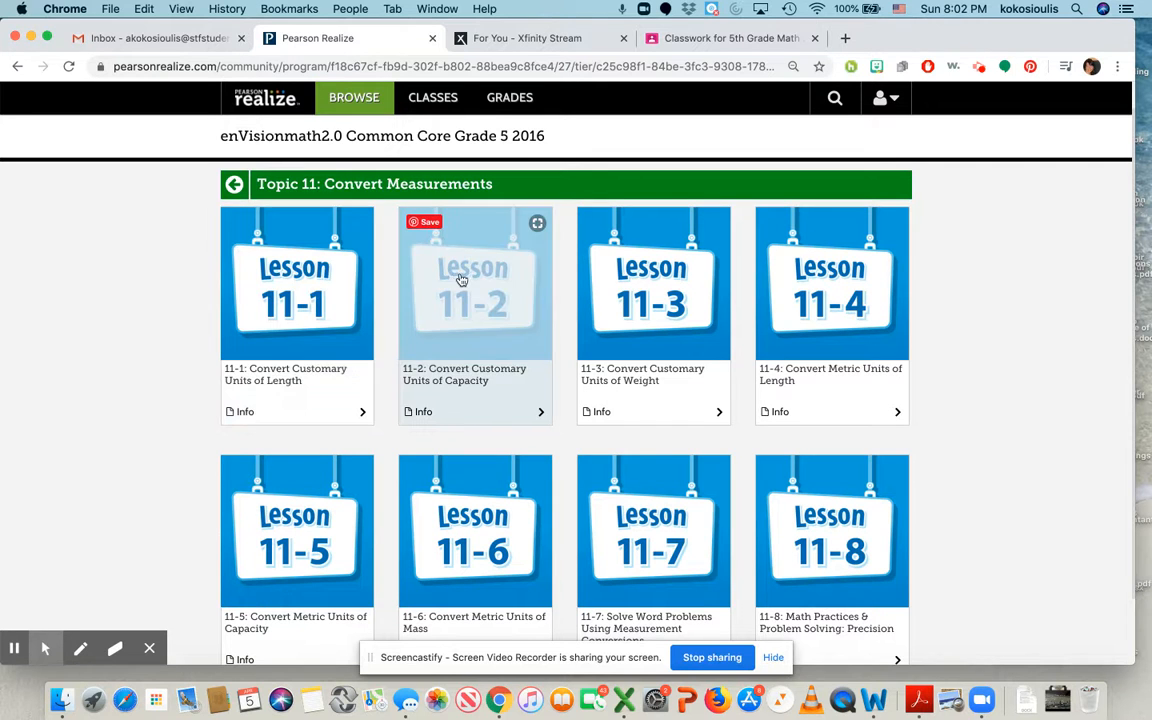
mouse_move(830, 284)
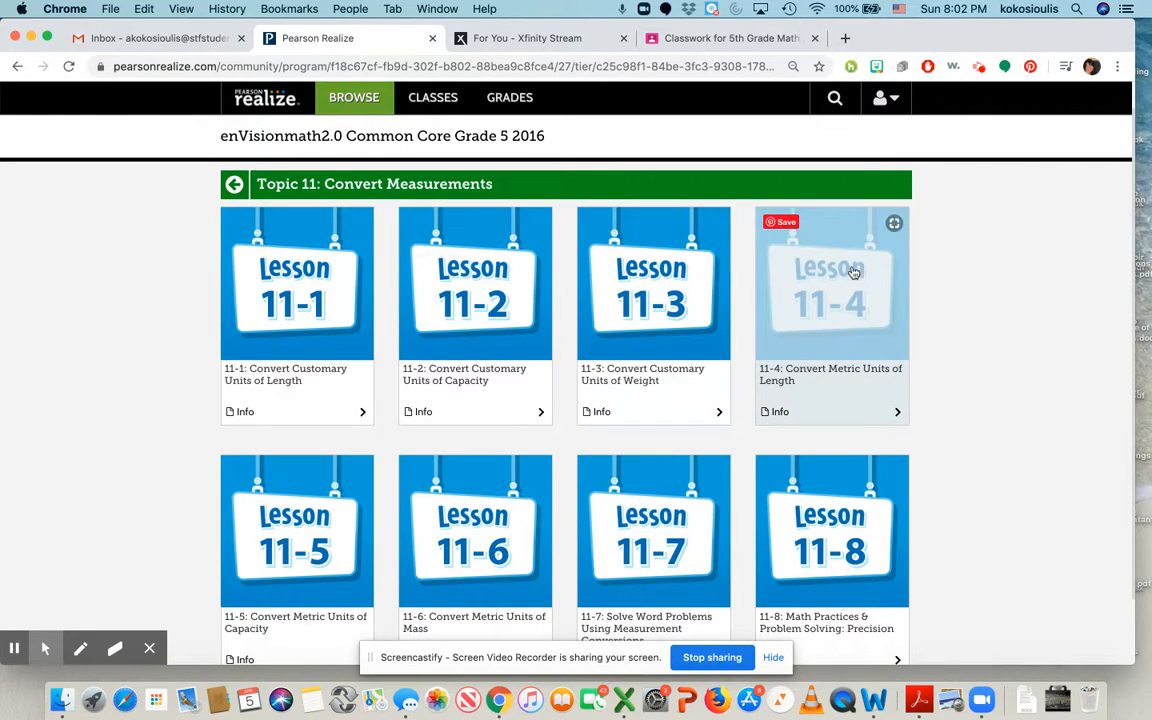
mouse_move(312, 558)
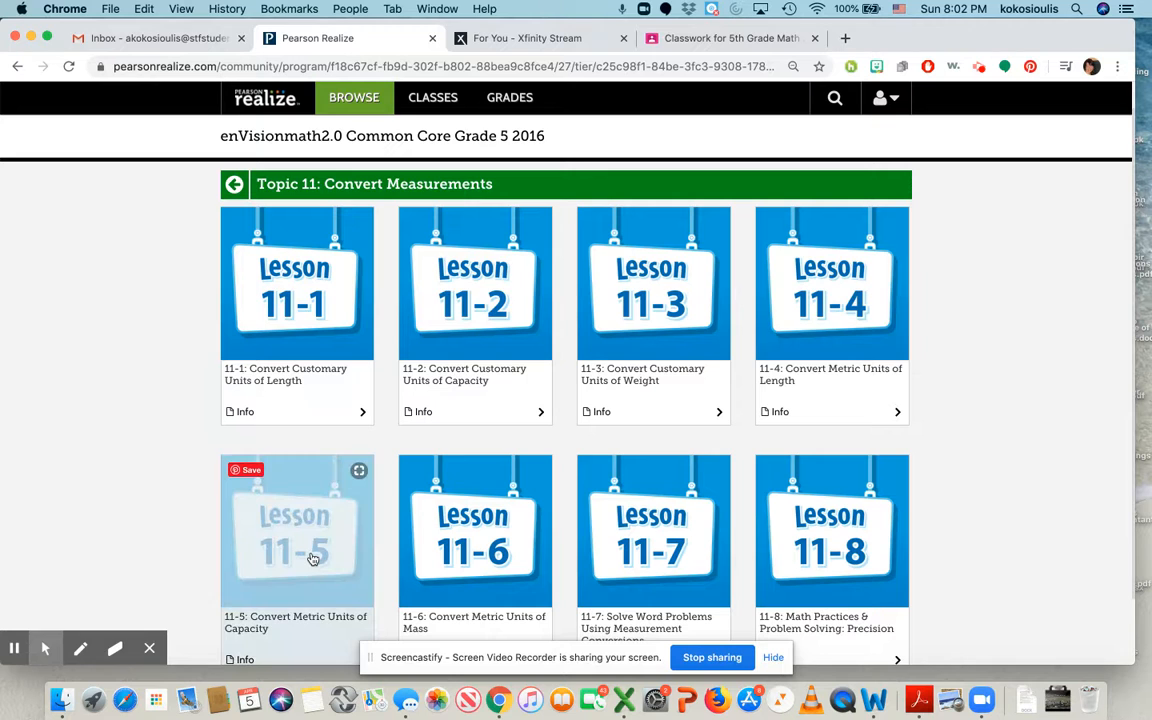
mouse_move(736, 330)
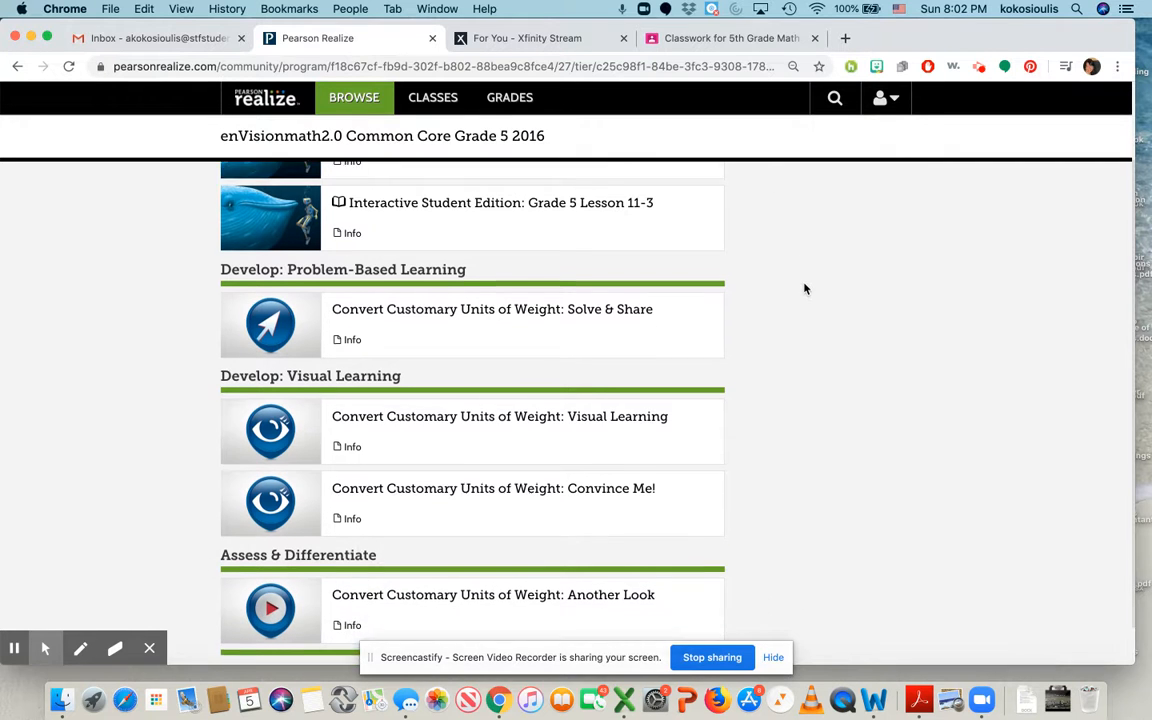
scroll("down", 3)
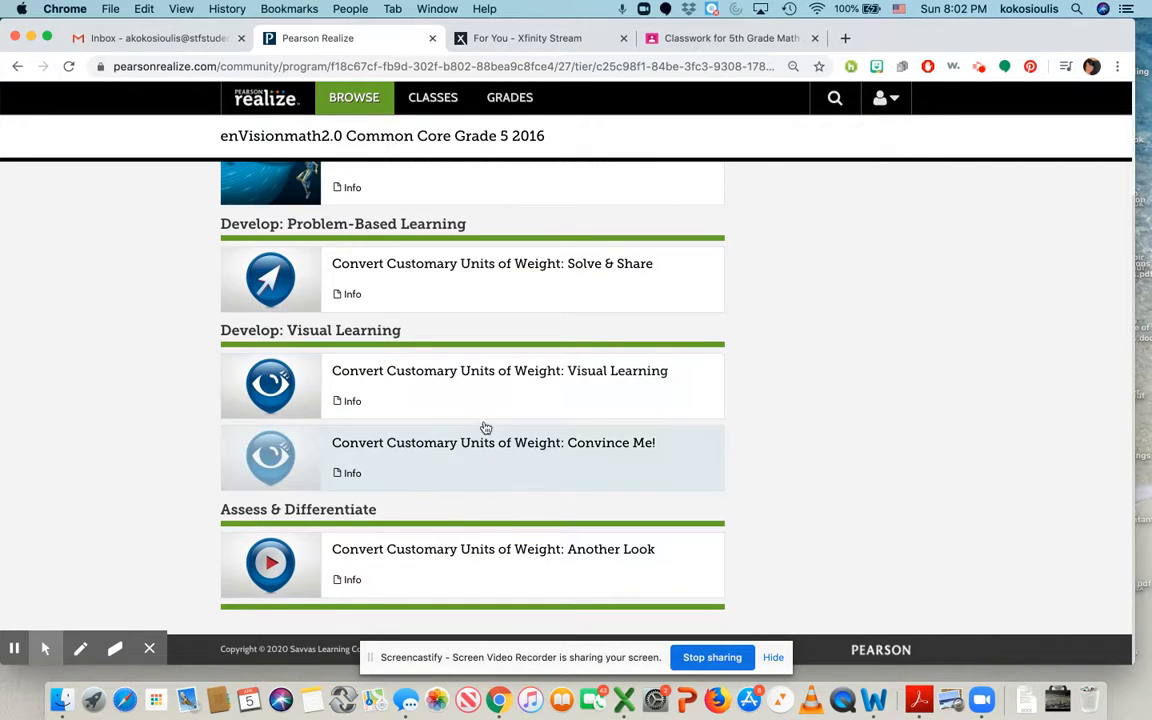
mouse_move(464, 466)
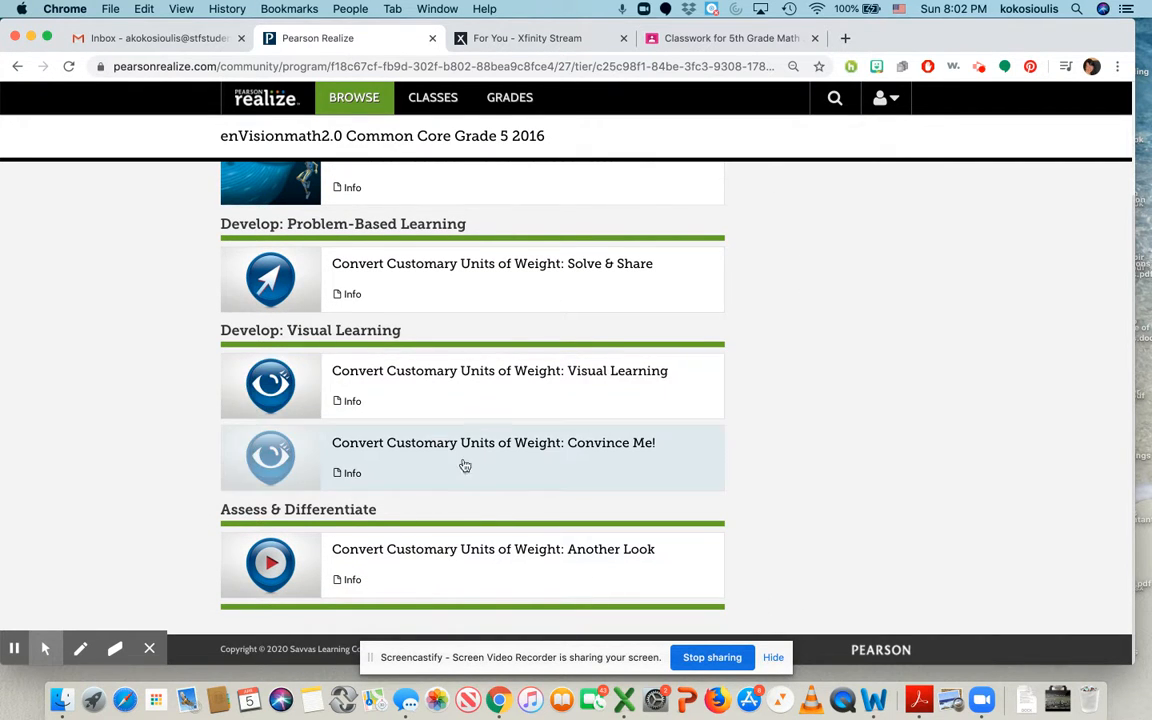
mouse_move(538, 292)
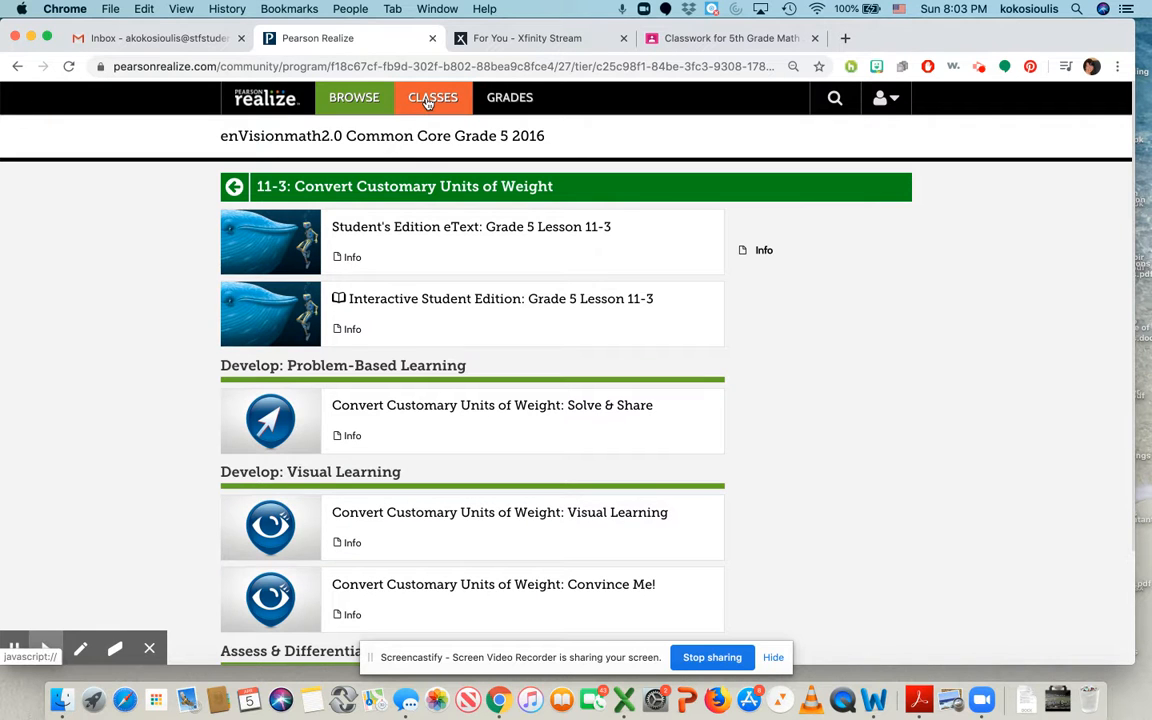
- Go to the 5th Grade class assignments and the Convert Customary Units of Capacity: Quick Check Copy 1
left_click(432, 96)
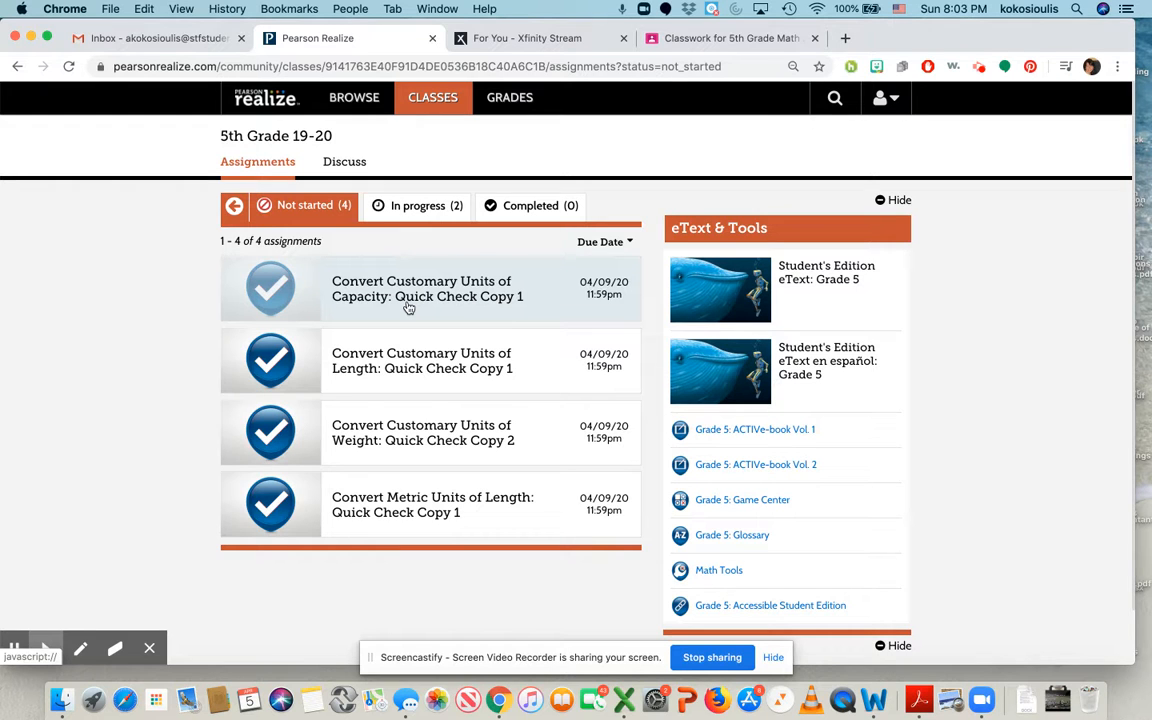
mouse_move(456, 292)
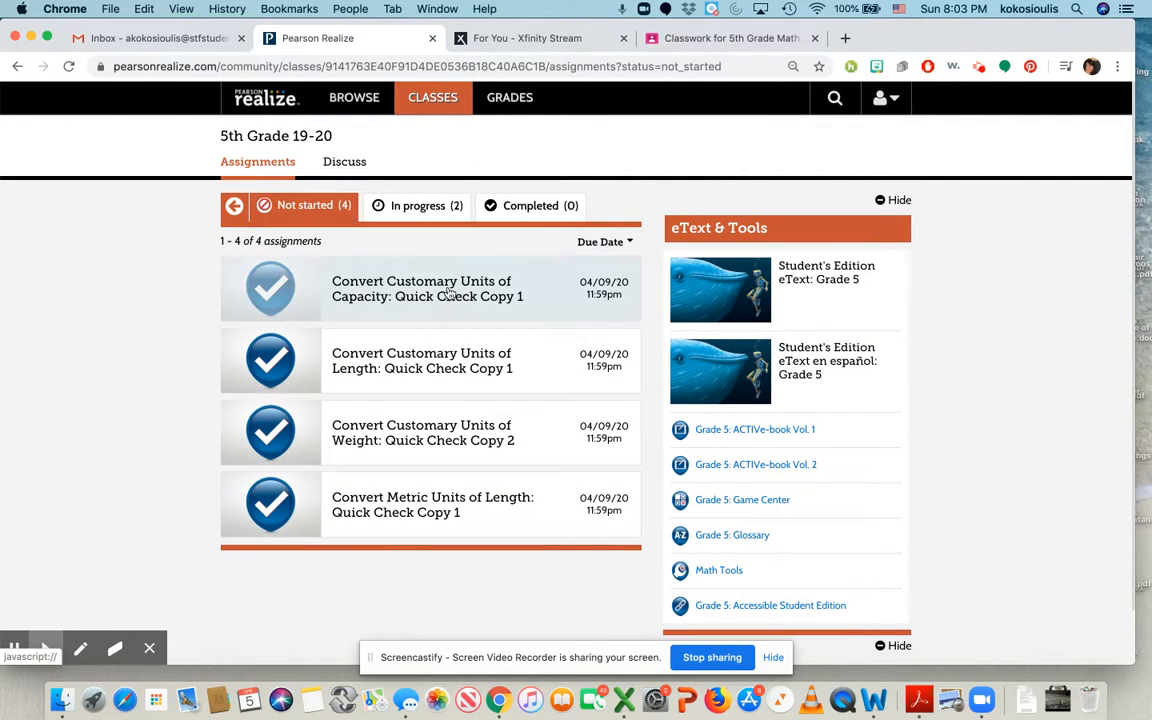
left_click(428, 288)
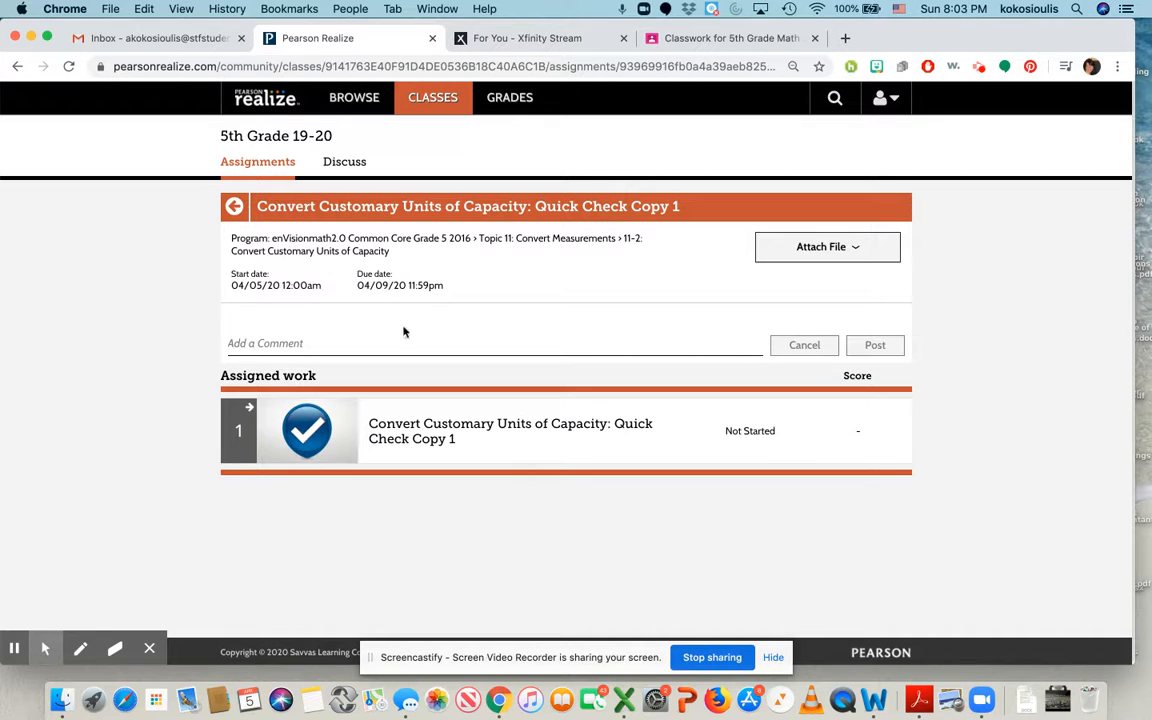
- Start the capacity quick check so it shows In Progress, then return to the class assignments
left_click(308, 430)
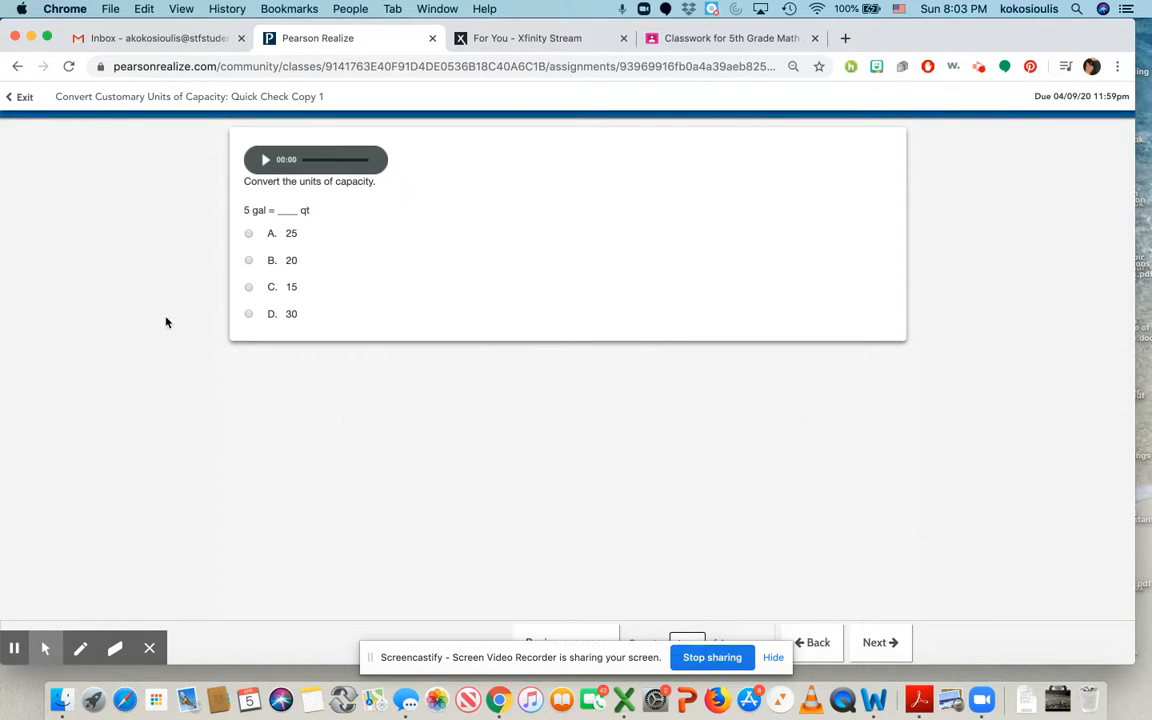
mouse_move(380, 360)
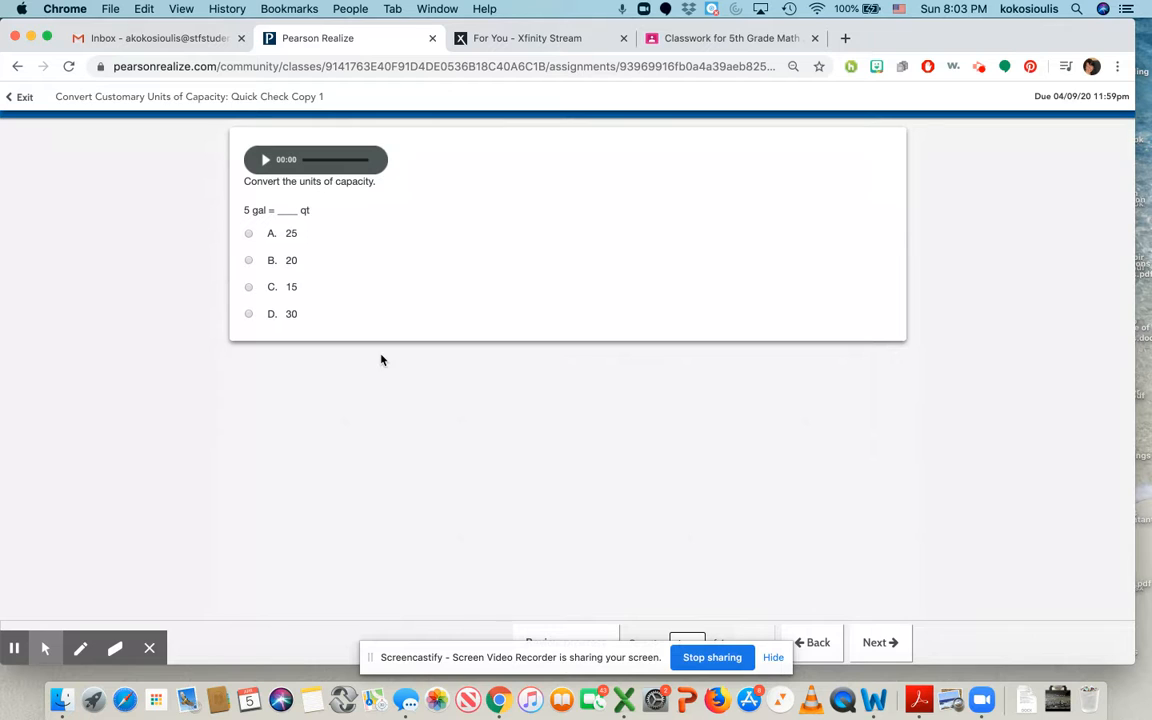
mouse_move(336, 296)
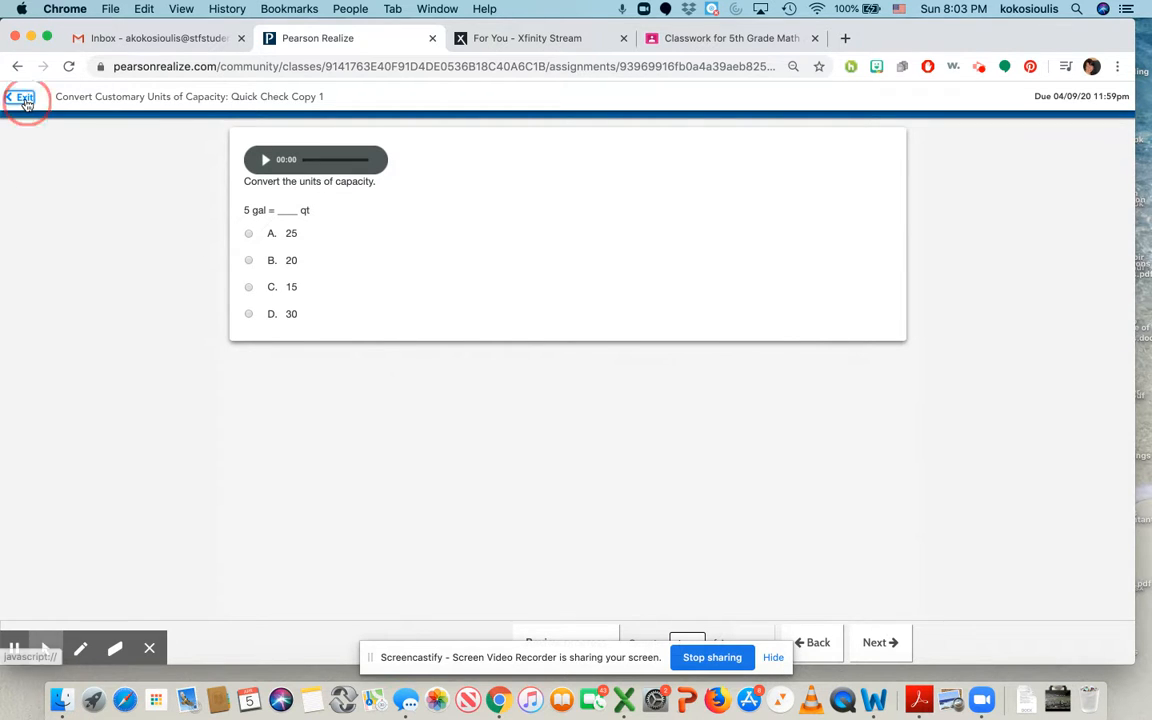
left_click(22, 96)
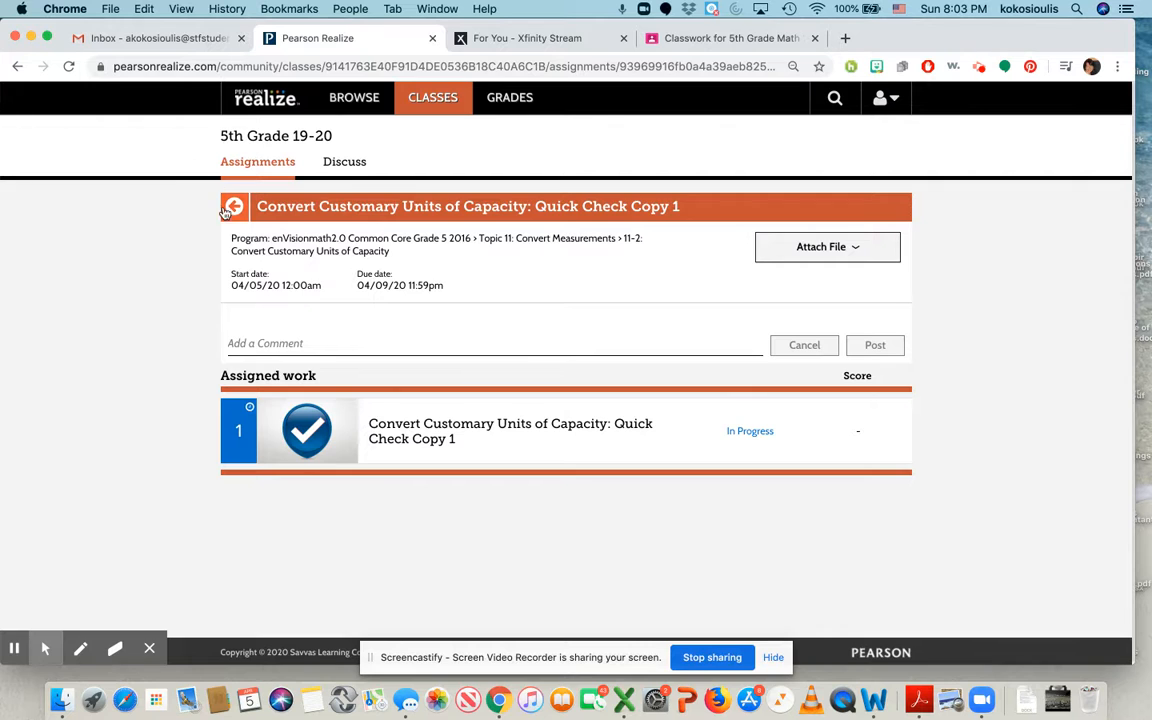
left_click(234, 206)
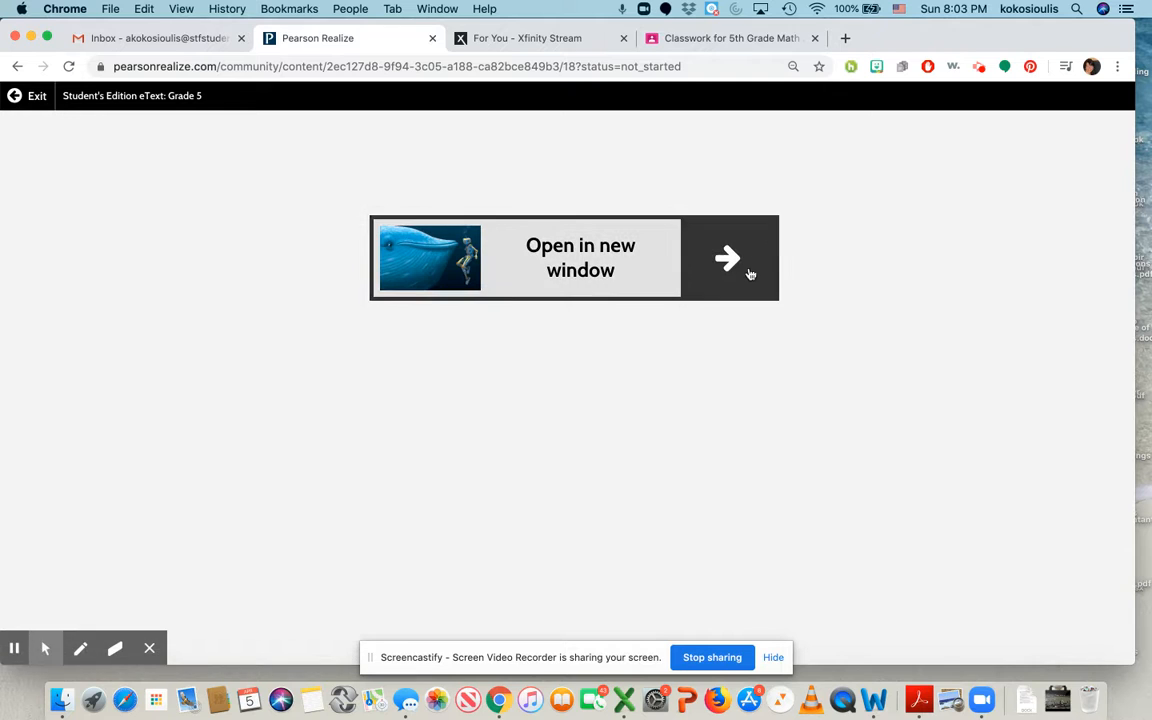
- Launch the Grade 5 eText in a new Realize Reader window and return to the Google Classroom tab
left_click(728, 258)
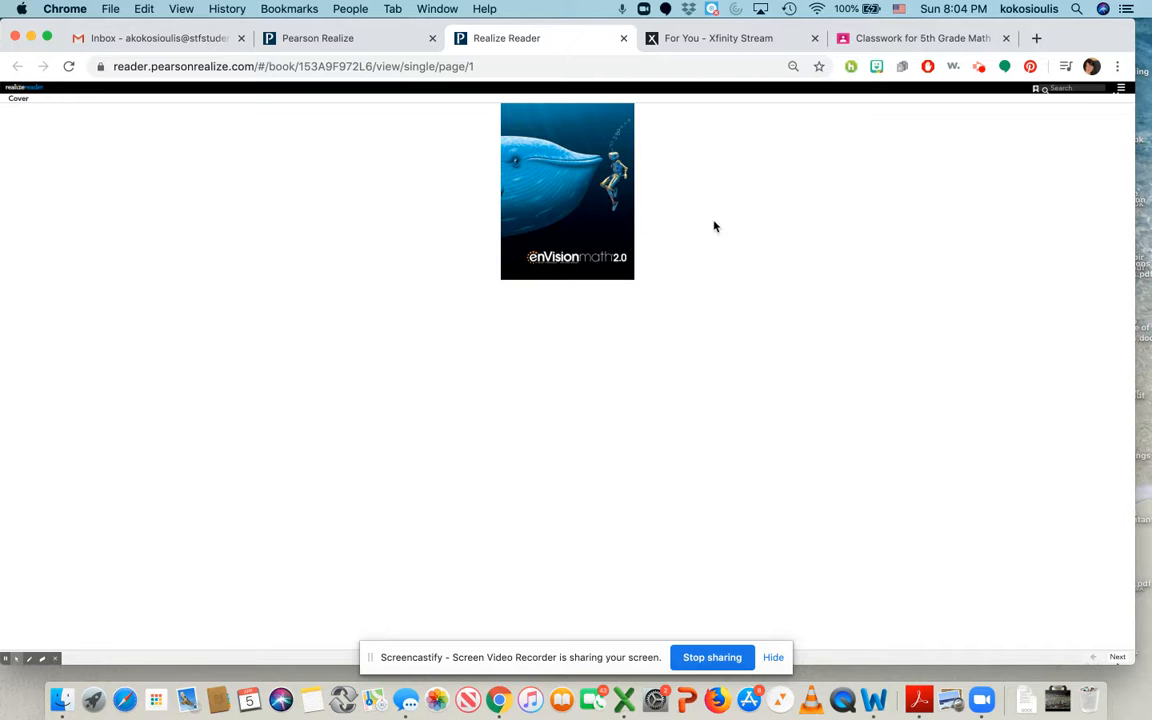
left_click(916, 38)
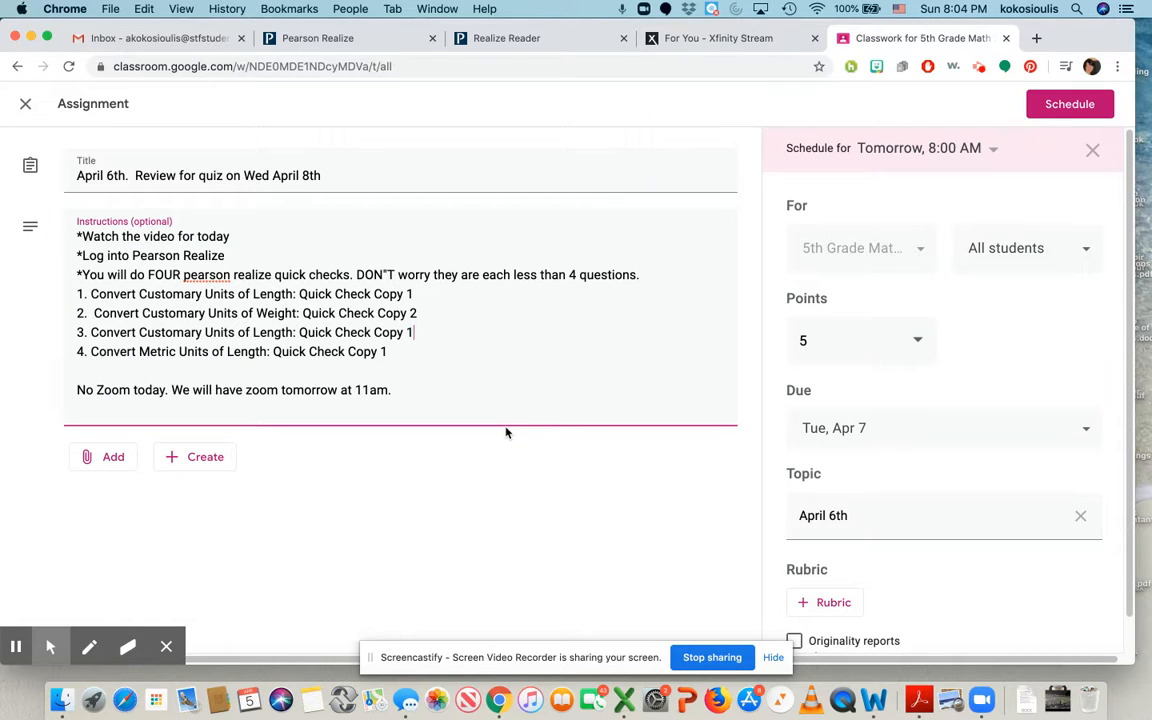
mouse_move(712, 656)
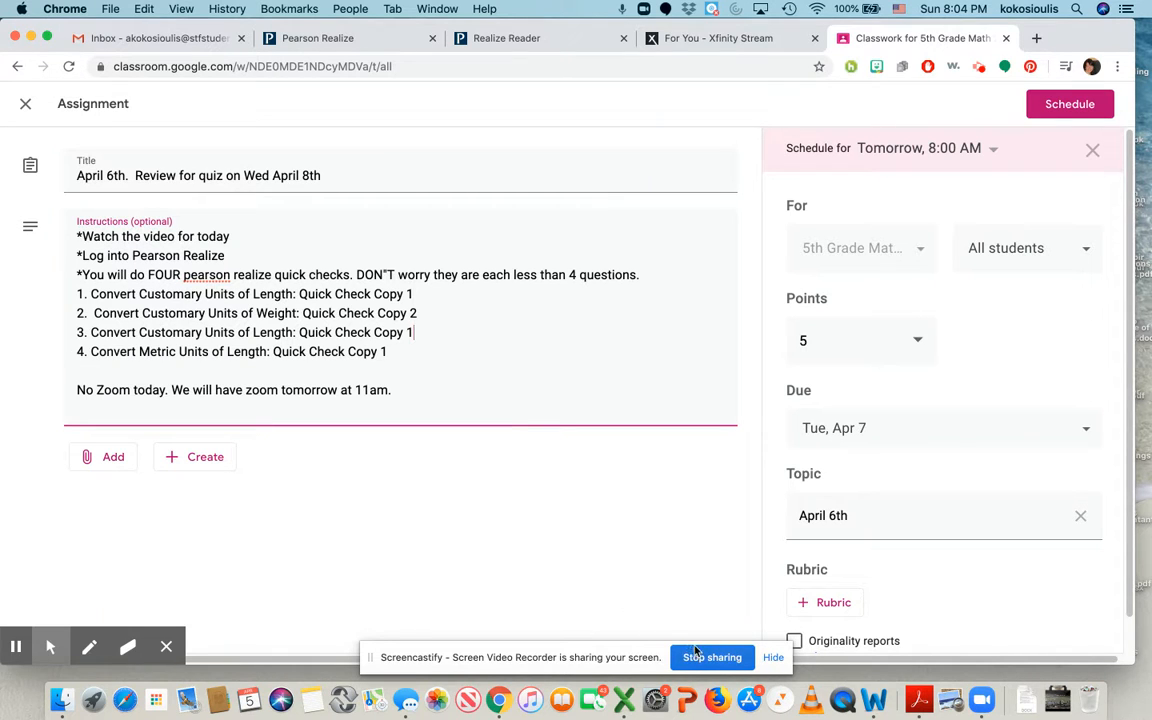